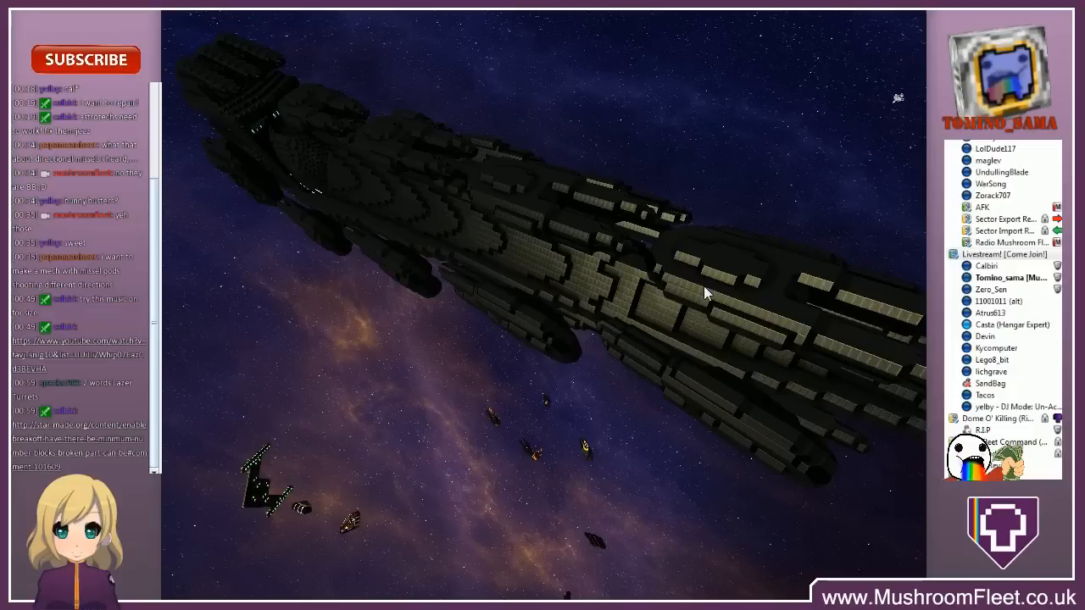
pyautogui.moveTo(718, 275)
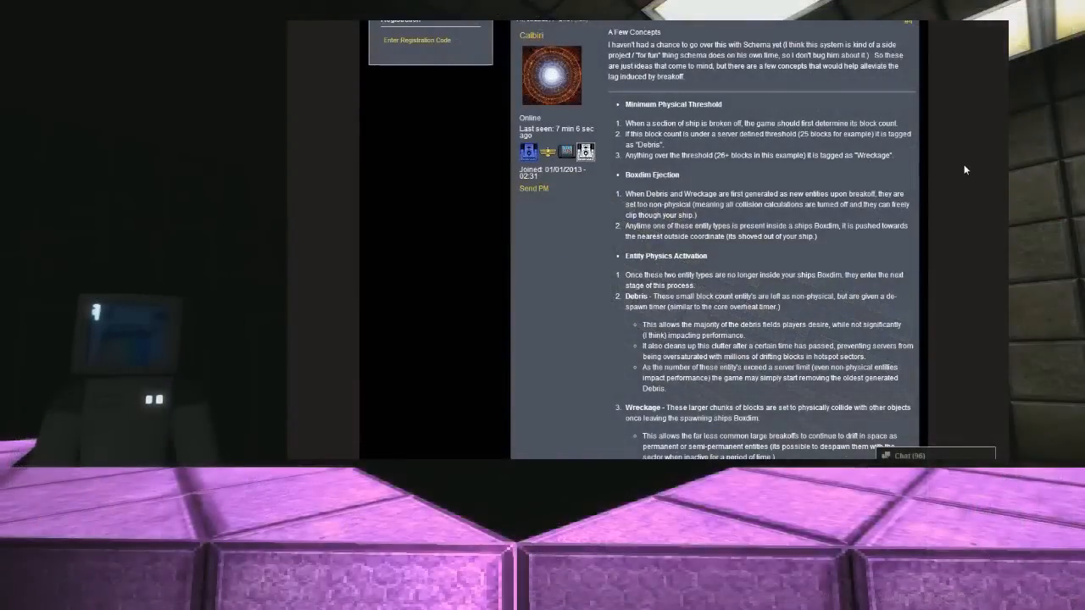
pyautogui.moveTo(400, 298)
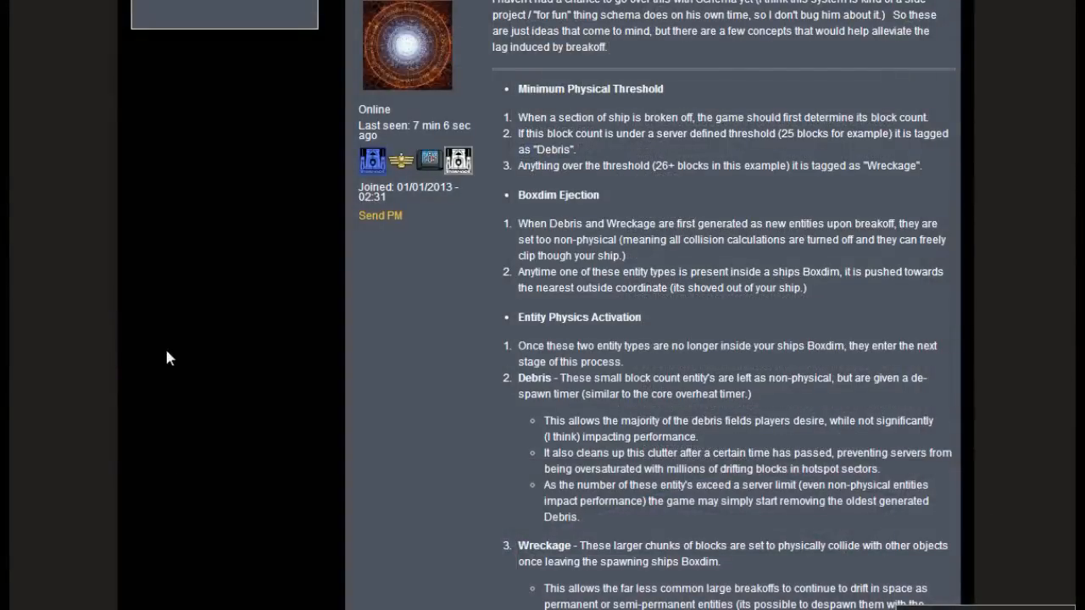
pyautogui.moveTo(407, 358)
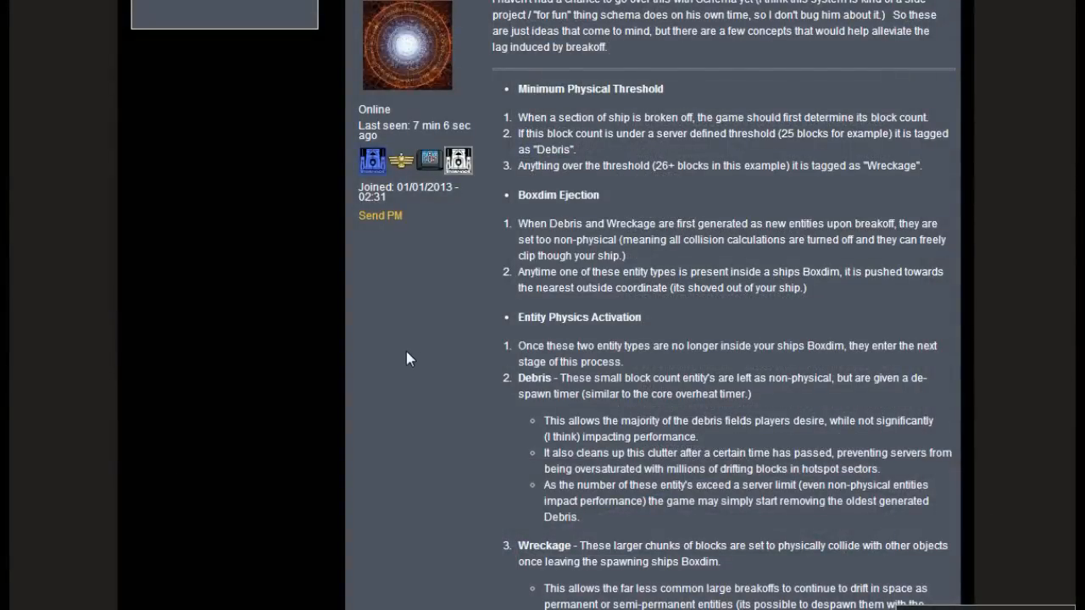
pyautogui.moveTo(420, 364)
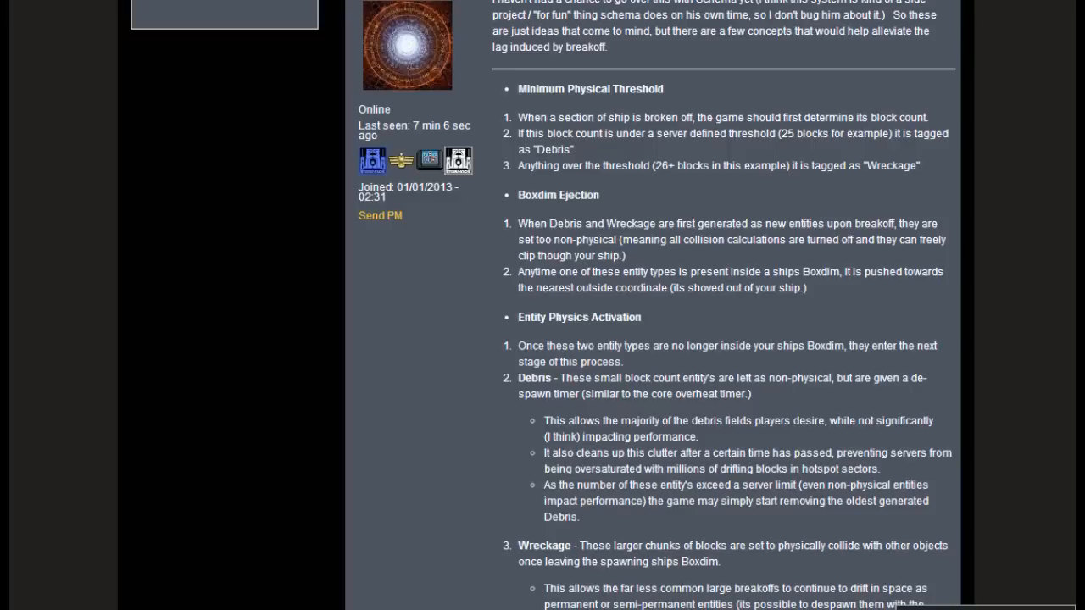
pyautogui.moveTo(400, 368)
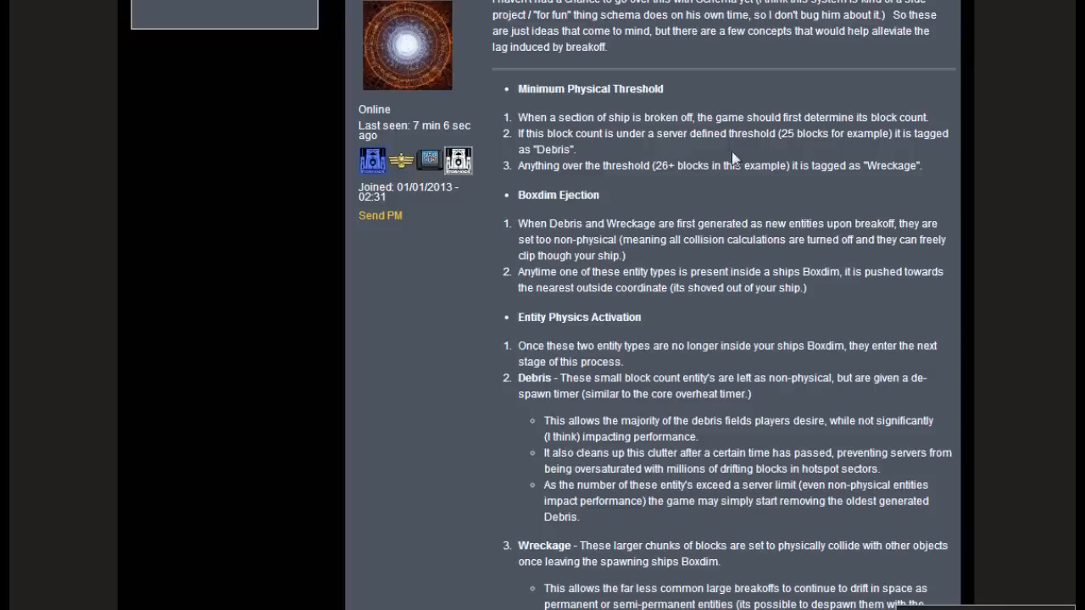
pyautogui.moveTo(734, 322)
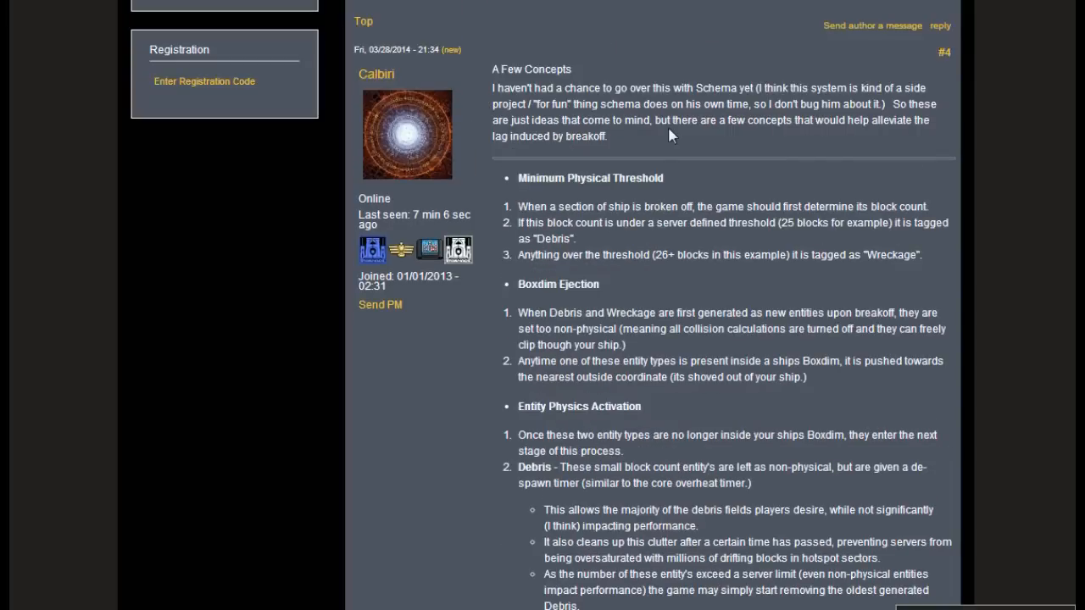
pyautogui.moveTo(699, 178)
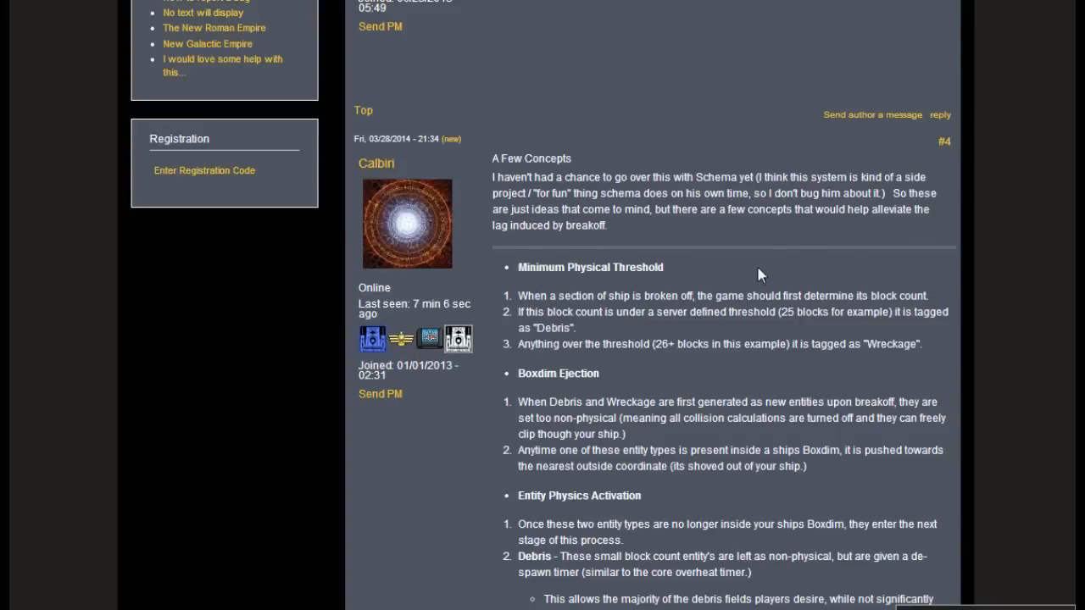
pyautogui.scroll(-3)
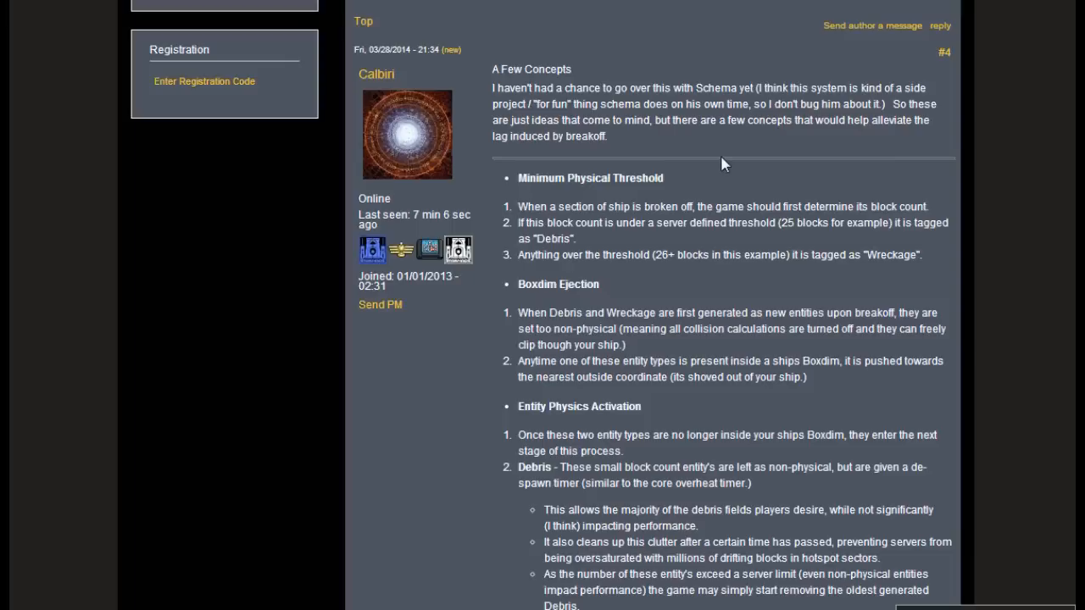
pyautogui.moveTo(737, 151)
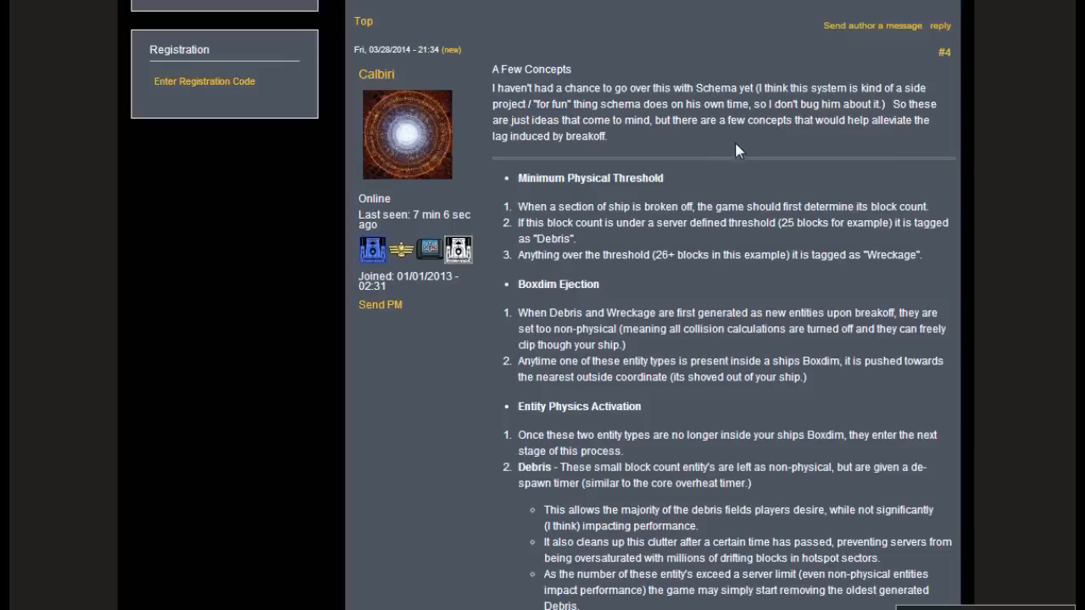
pyautogui.moveTo(755, 142)
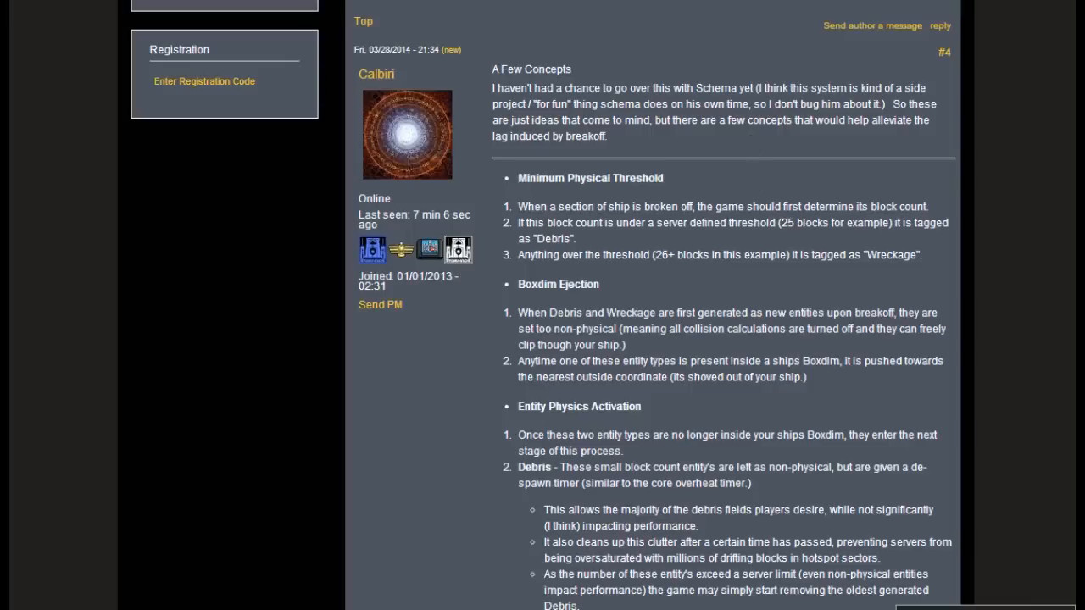
pyautogui.moveTo(763, 283)
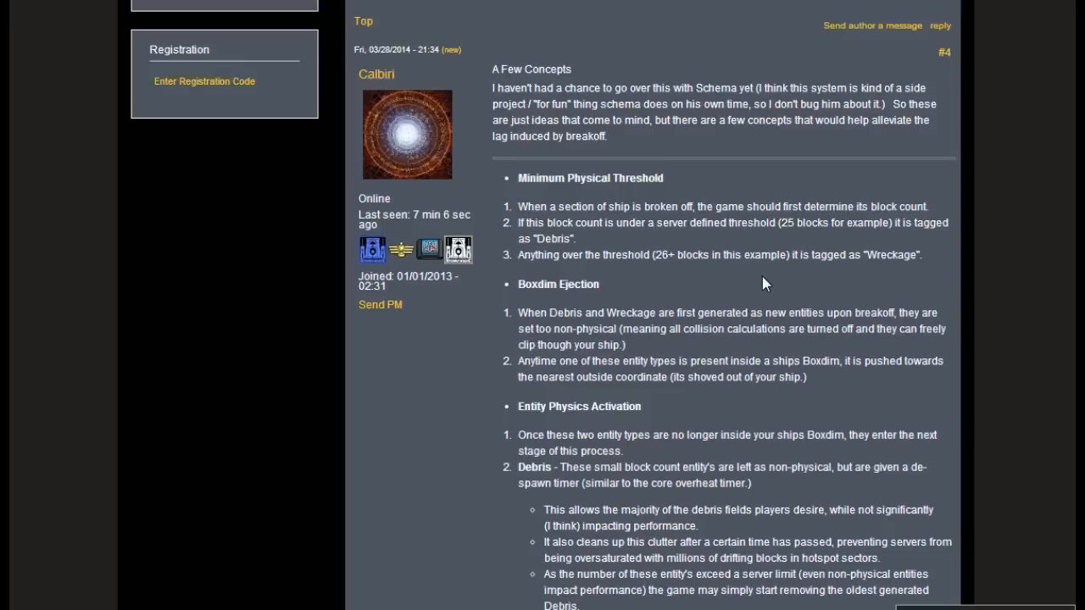
pyautogui.moveTo(832, 195)
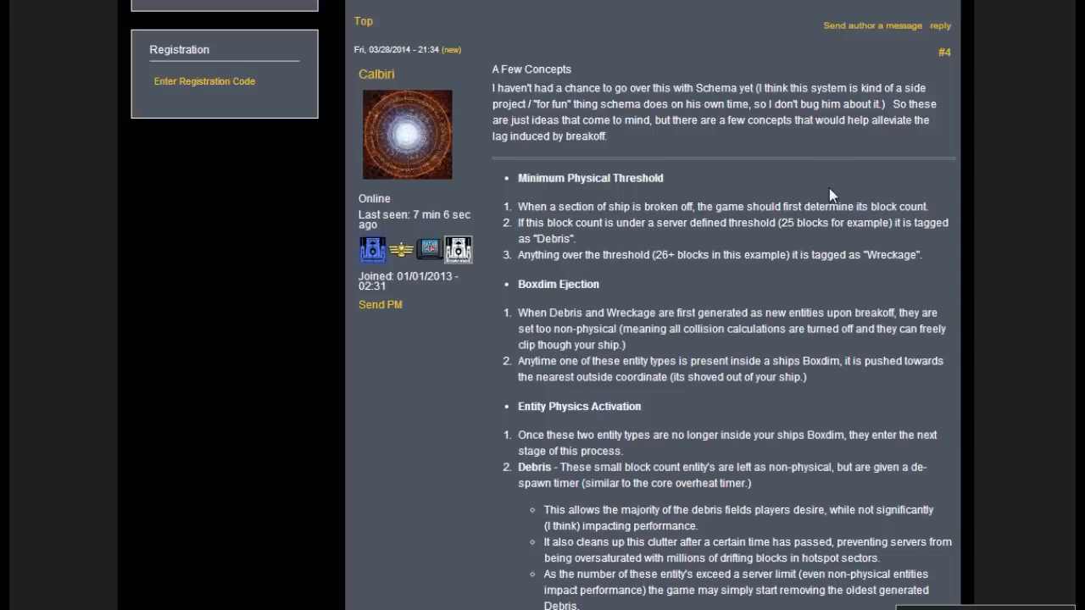
pyautogui.moveTo(790, 180)
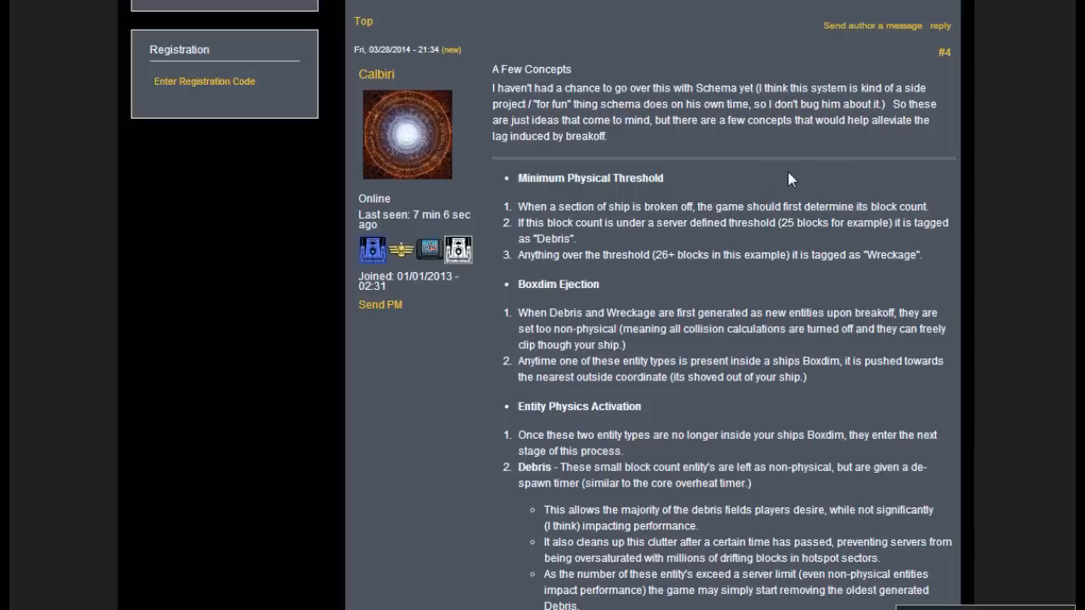
pyautogui.moveTo(749, 278)
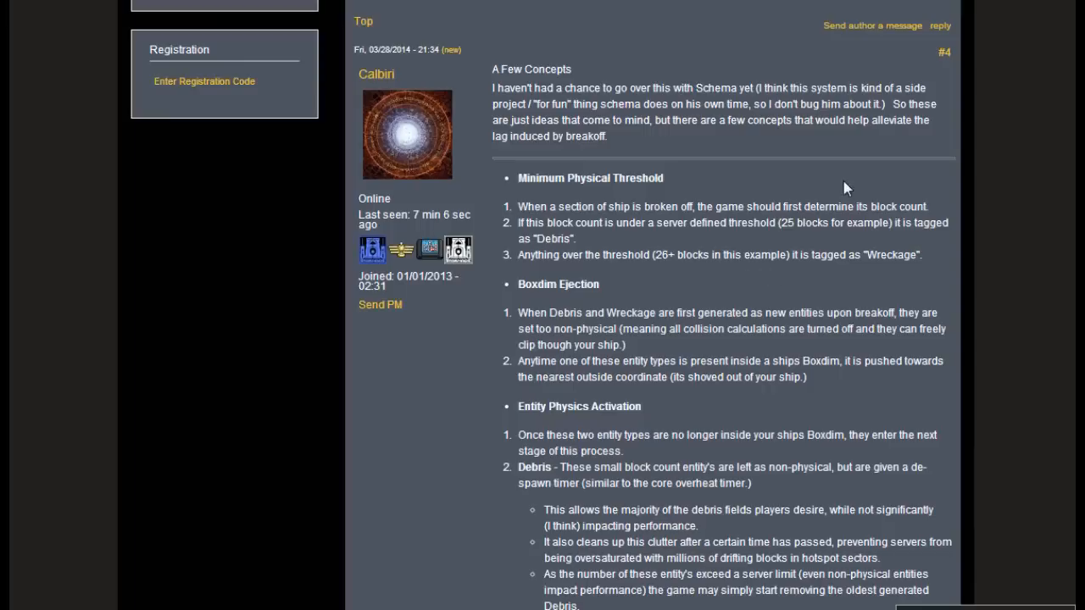
pyautogui.moveTo(833, 139)
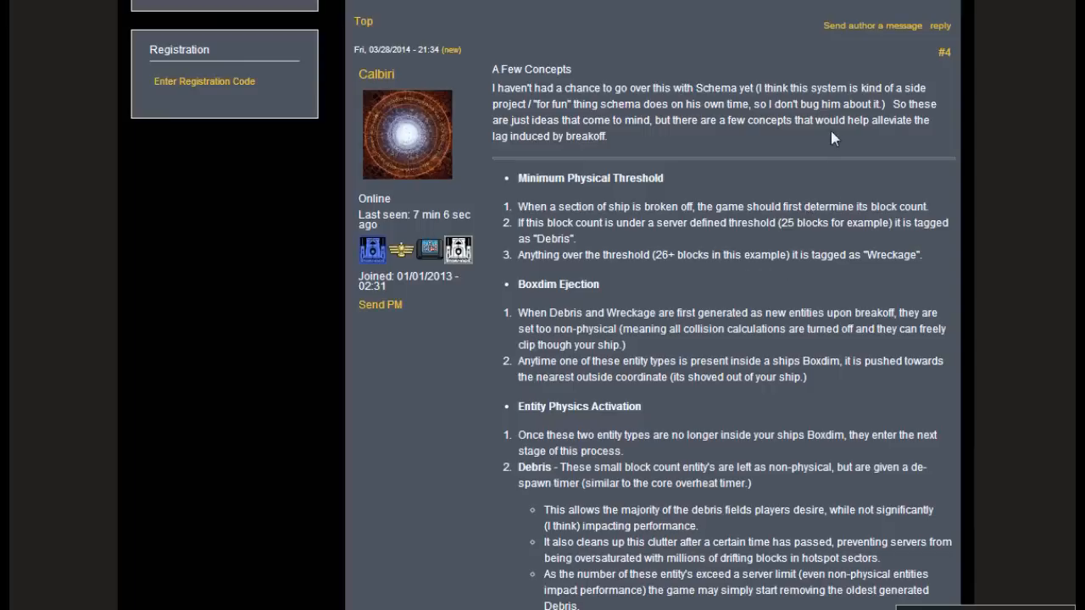
pyautogui.moveTo(824, 180)
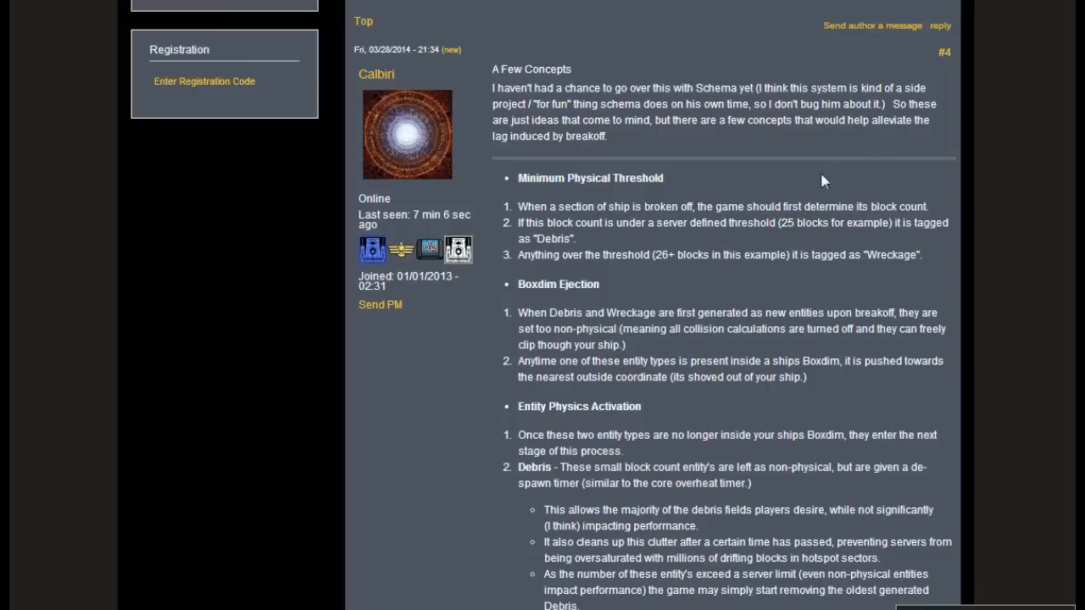
pyautogui.moveTo(829, 175)
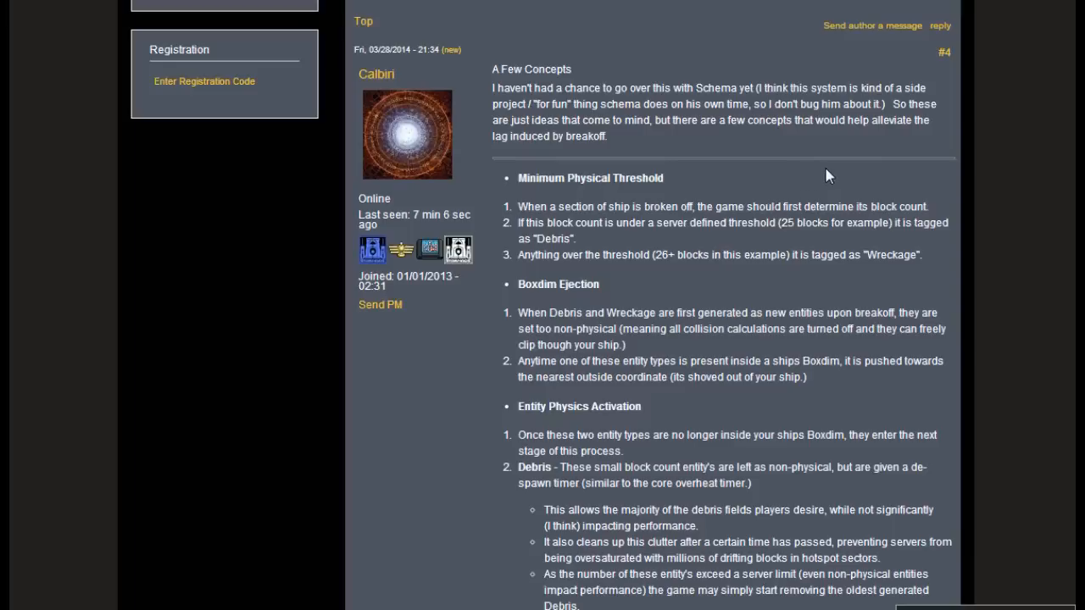
pyautogui.moveTo(837, 183)
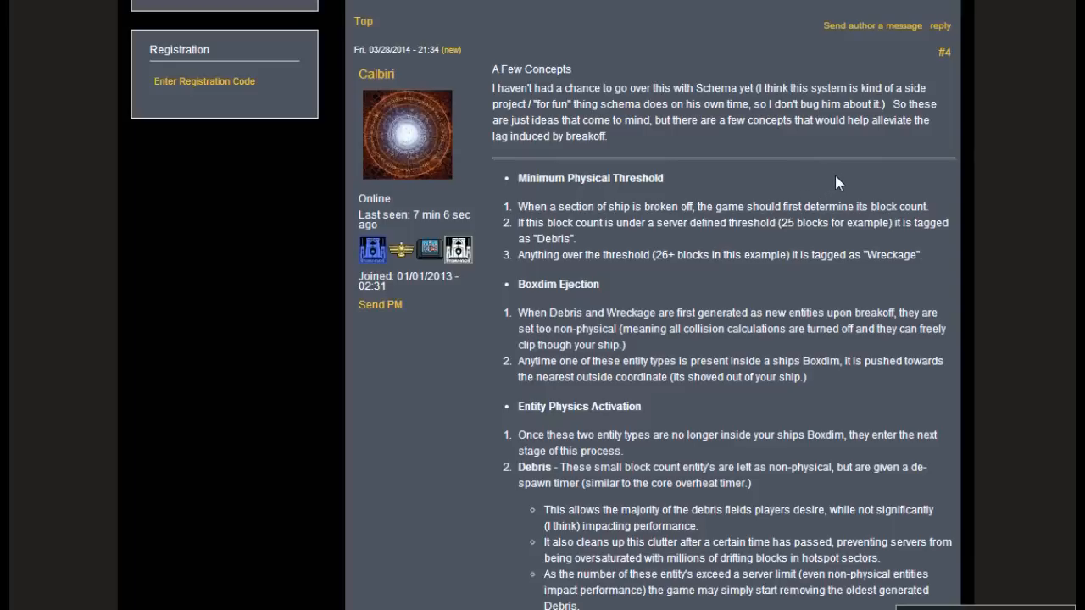
pyautogui.moveTo(827, 166)
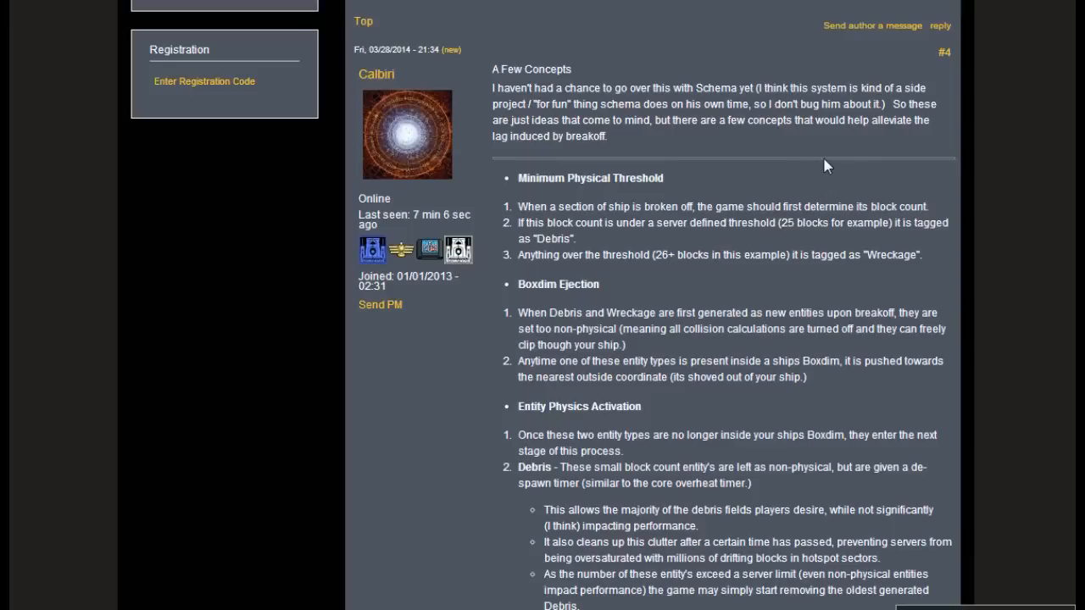
pyautogui.moveTo(884, 157)
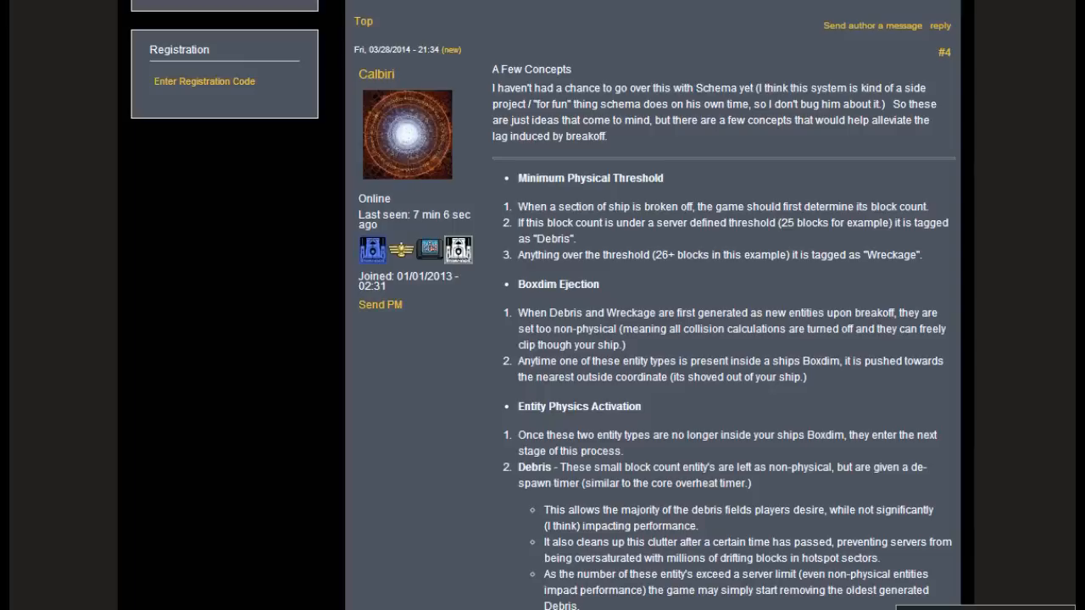
pyautogui.moveTo(732, 244)
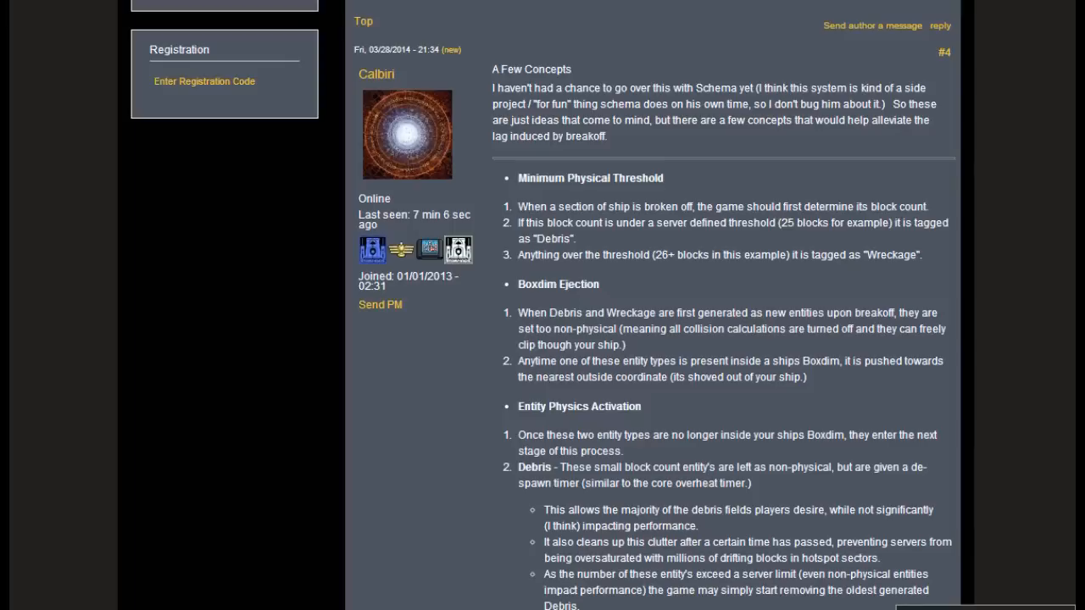
pyautogui.moveTo(874, 272)
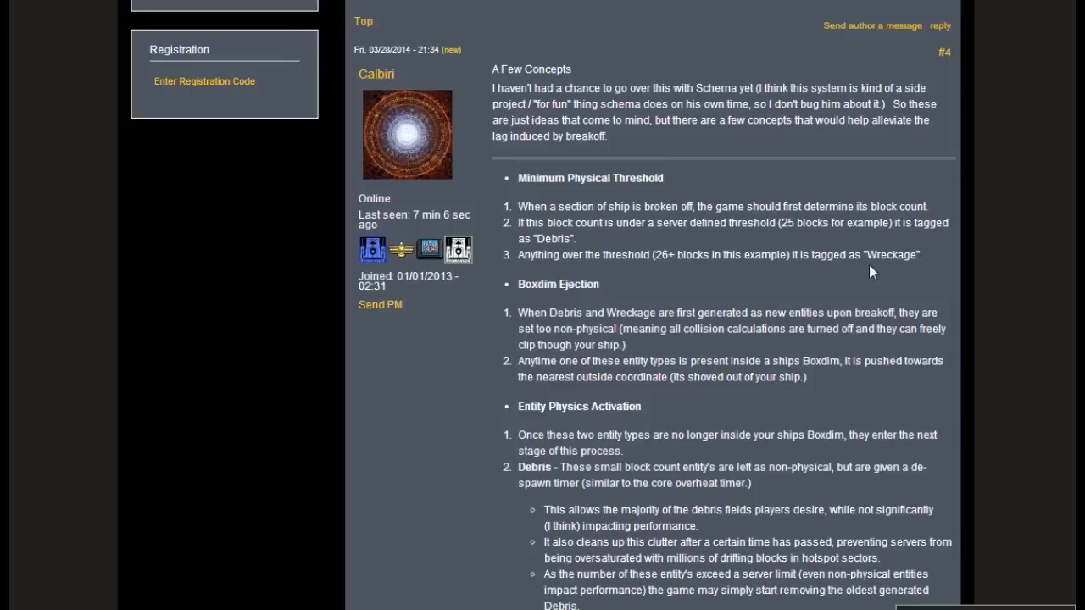
pyautogui.moveTo(577, 313)
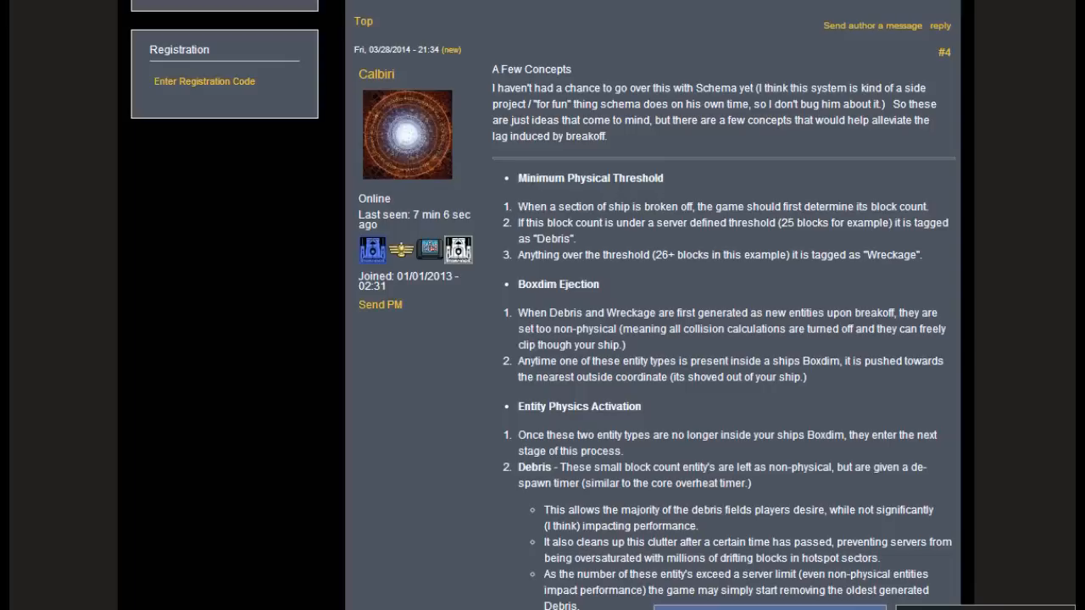
pyautogui.moveTo(850, 346)
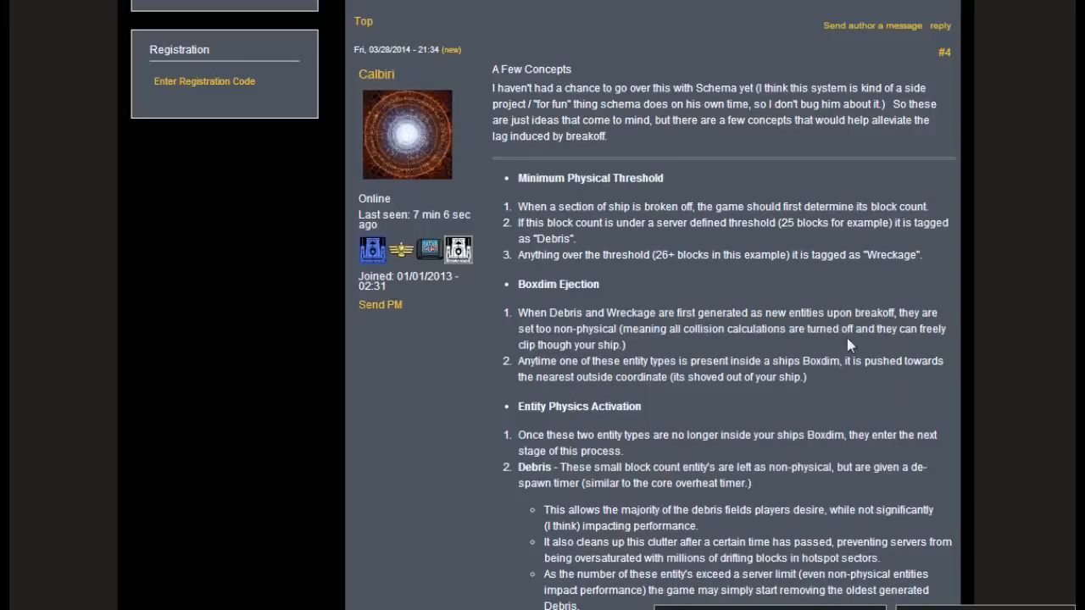
pyautogui.moveTo(678, 406)
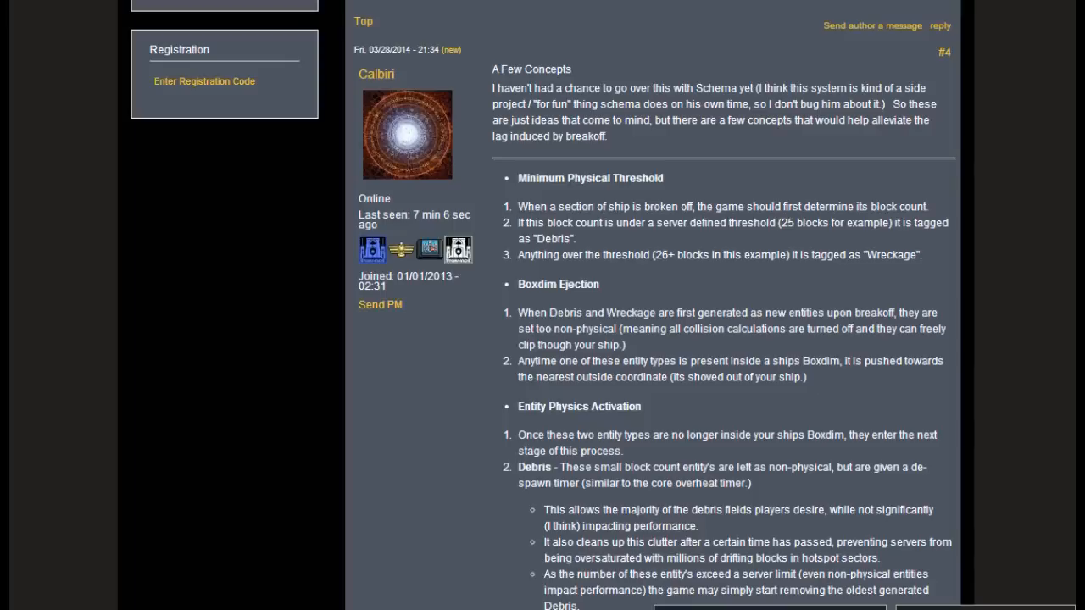
pyautogui.moveTo(495, 439)
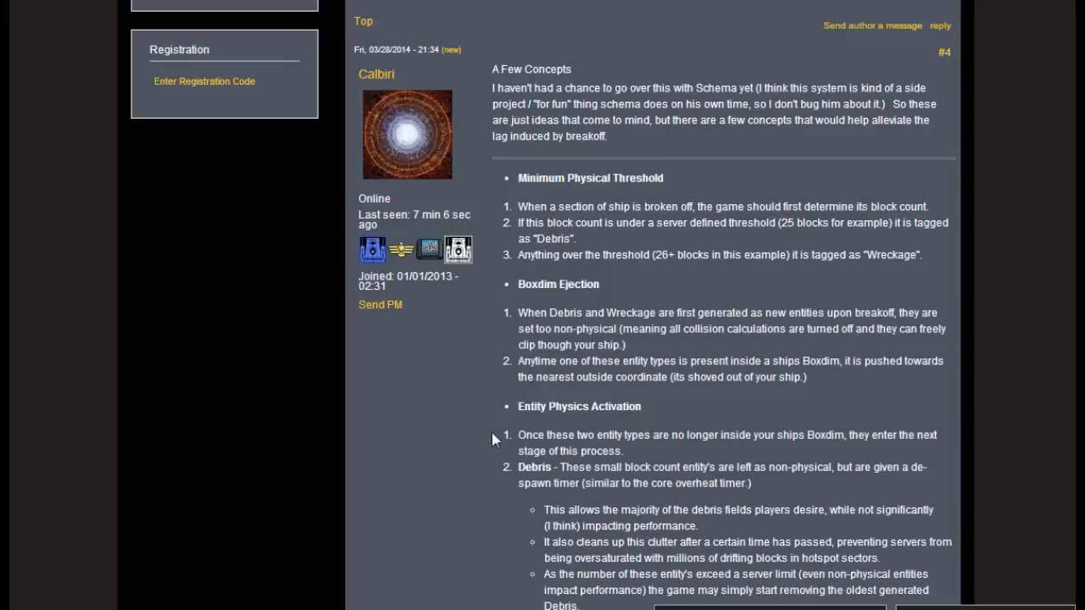
pyautogui.scroll(-3)
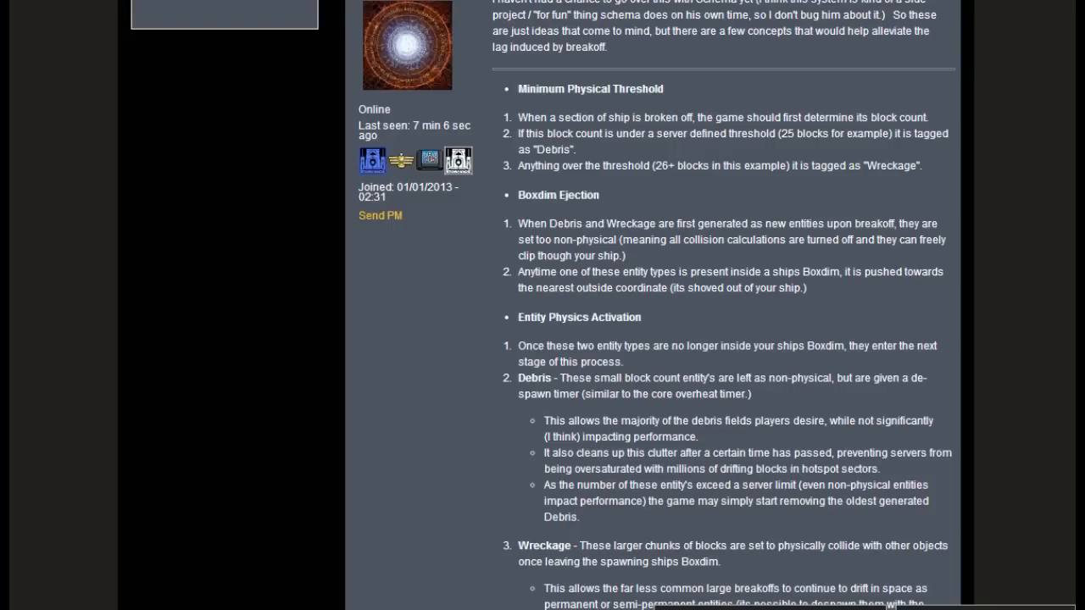
pyautogui.scroll(-3)
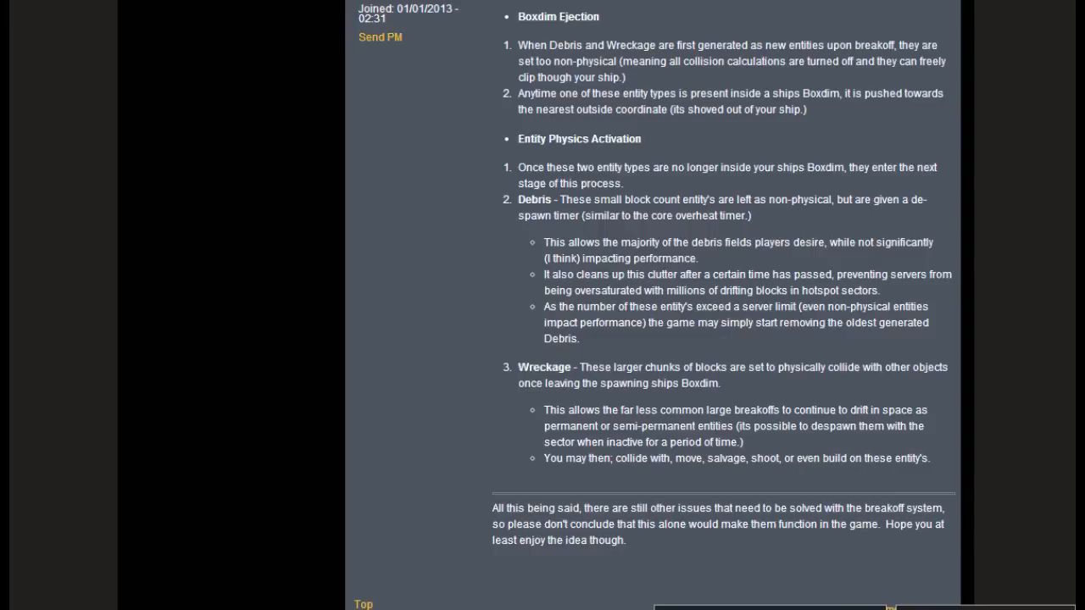
pyautogui.moveTo(607, 488)
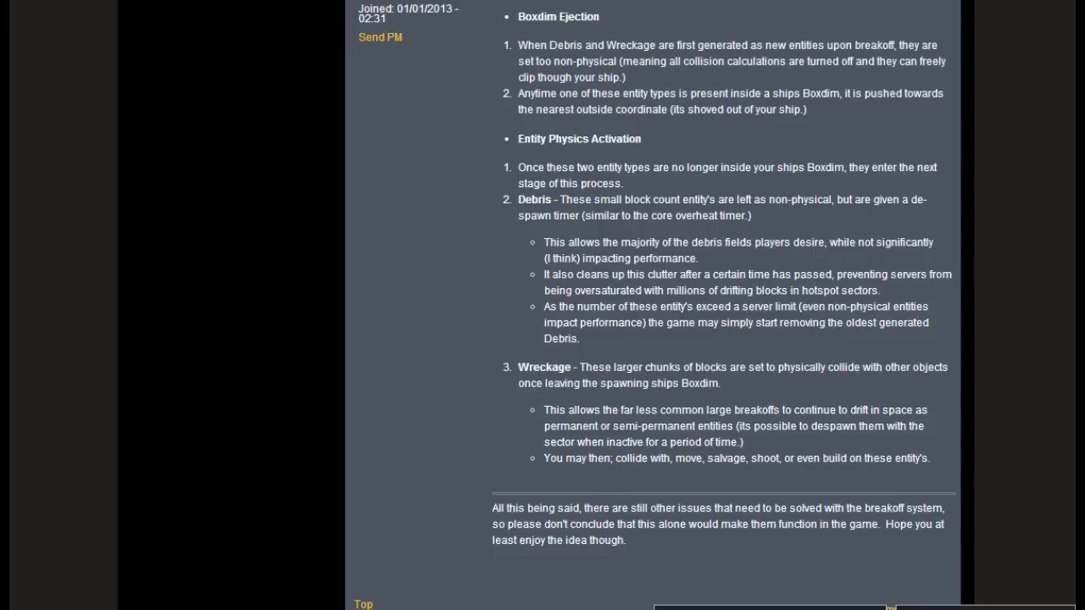
pyautogui.scroll(-3)
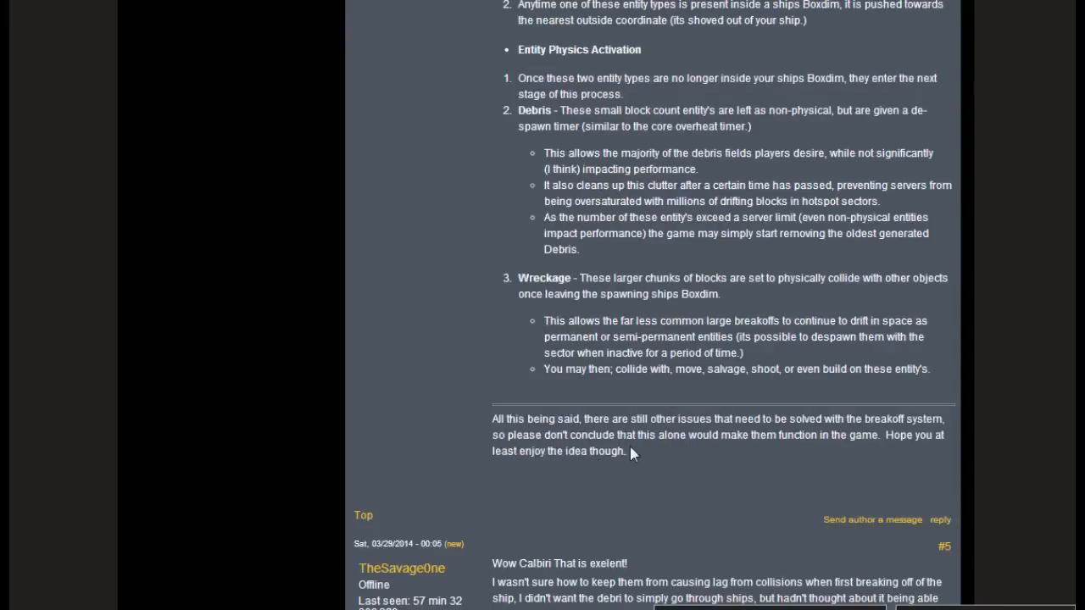
pyautogui.moveTo(727, 461)
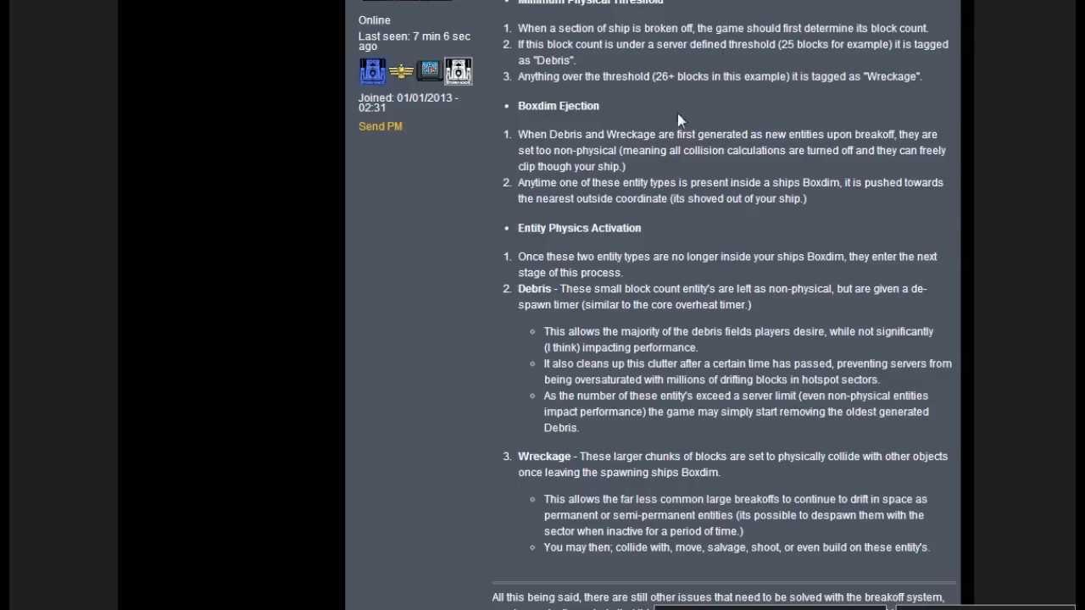
pyautogui.moveTo(746, 359)
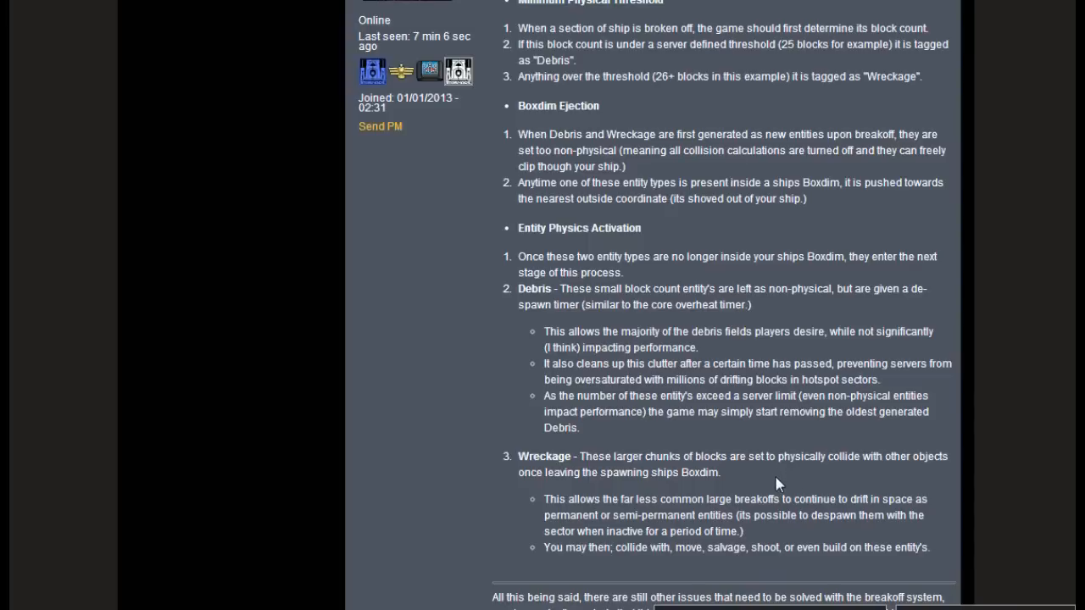
pyautogui.moveTo(738, 252)
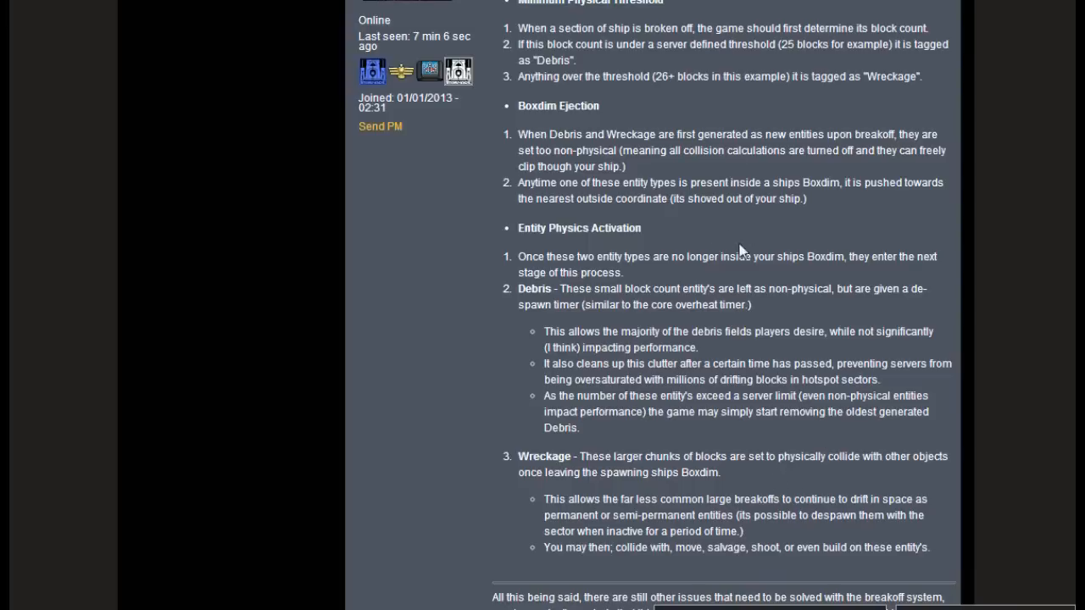
pyautogui.moveTo(842, 221)
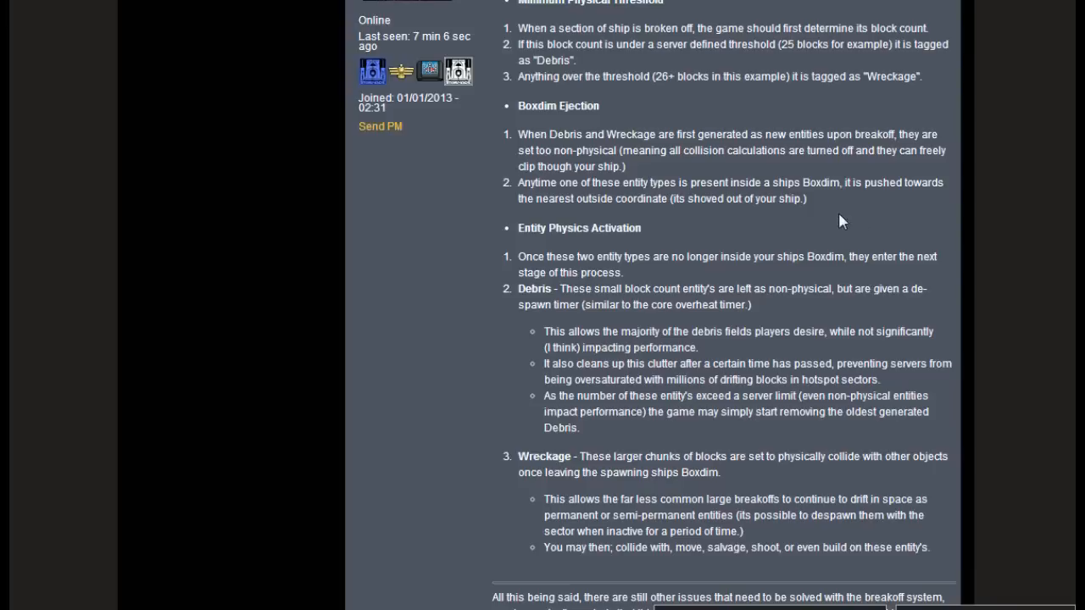
pyautogui.moveTo(865, 222)
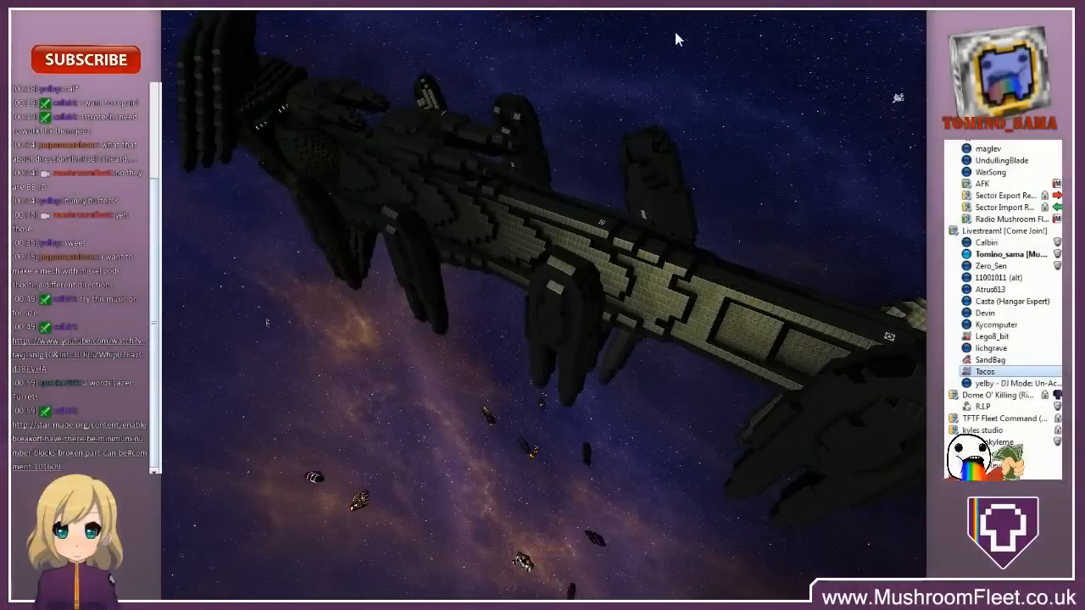
pyautogui.moveTo(575, 341)
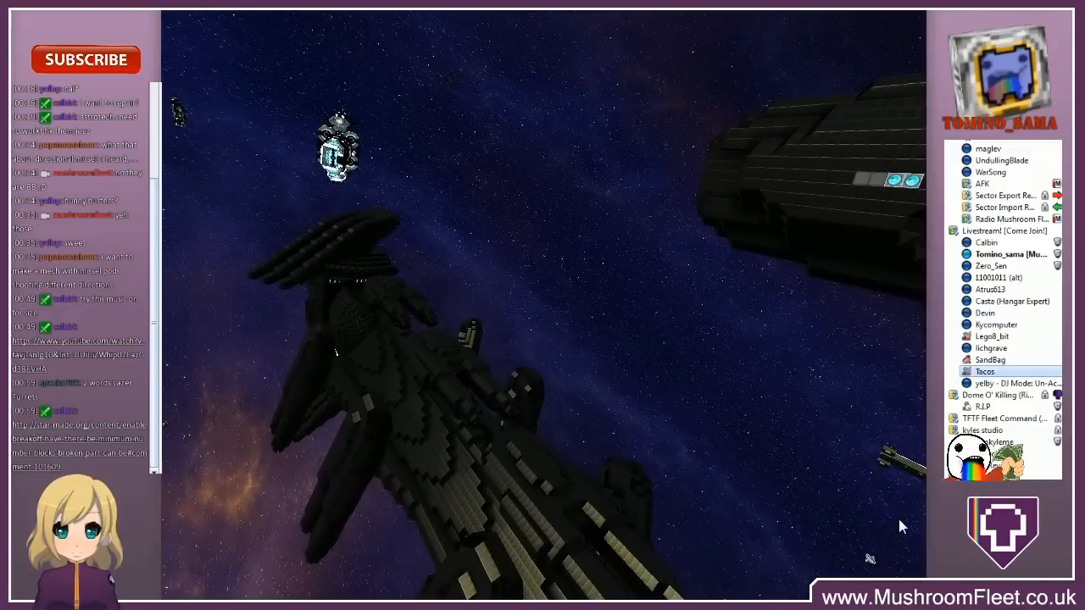
pyautogui.moveTo(281, 336)
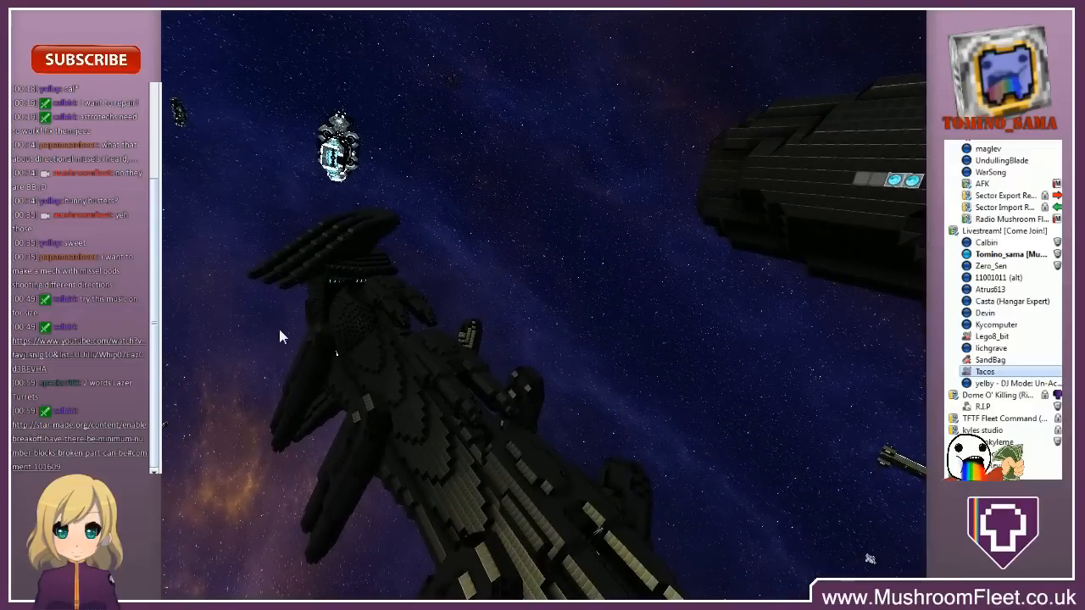
pyautogui.moveTo(545, 363)
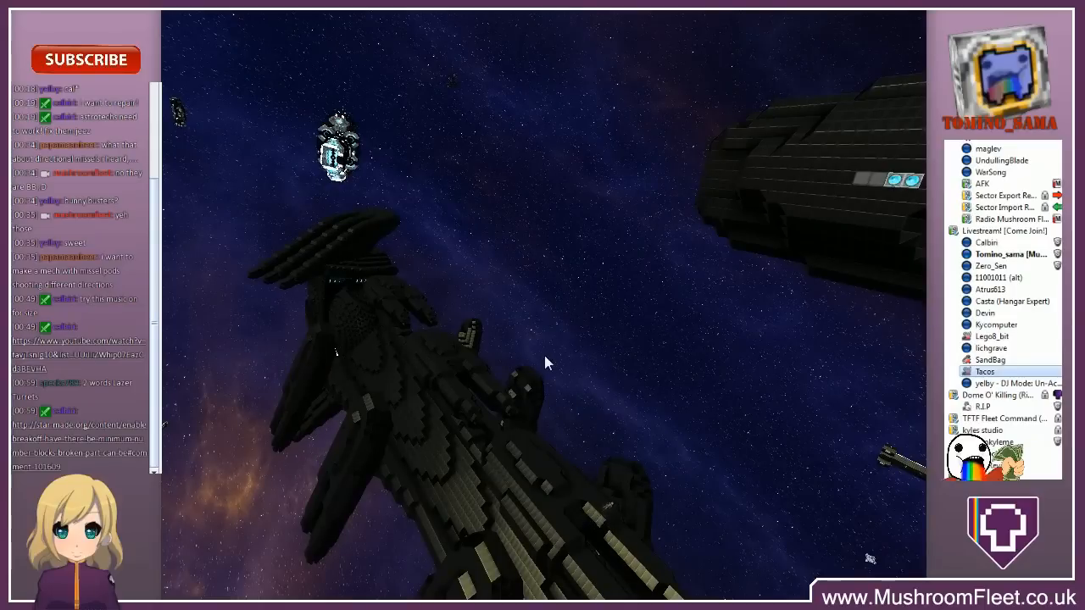